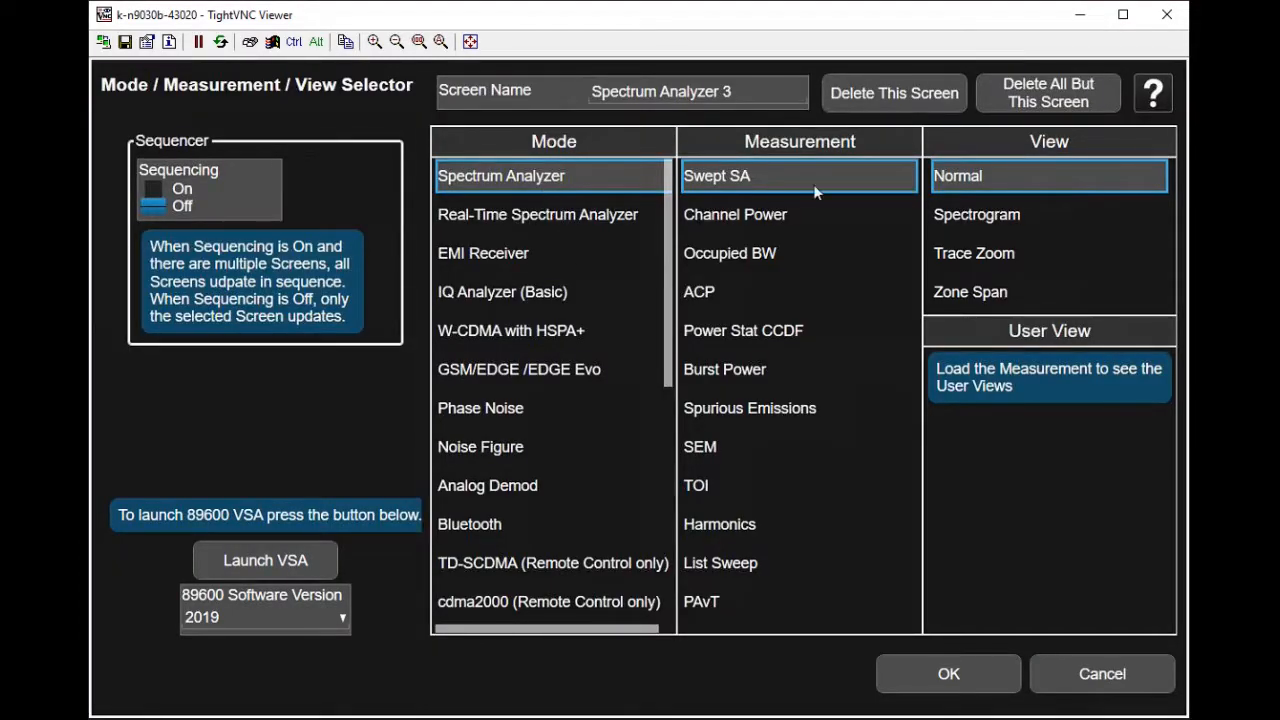
- Select the Swept SA measurement so the spectrum trace appears
{"action": "left_click", "coordinate": [948, 672]}
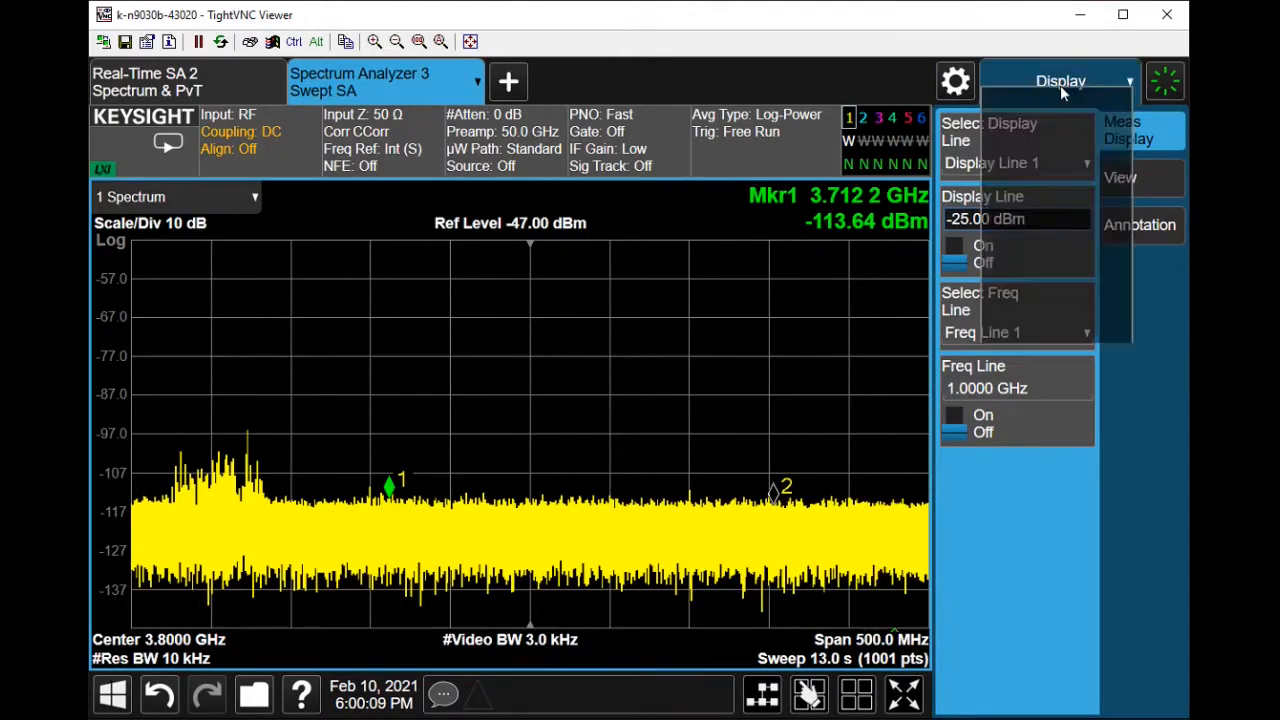
- Set marker 1's band function to Marker Noise, reading about −160.95 dBm/Hz over a 25 MHz span
{"action": "left_click", "coordinate": [1060, 80]}
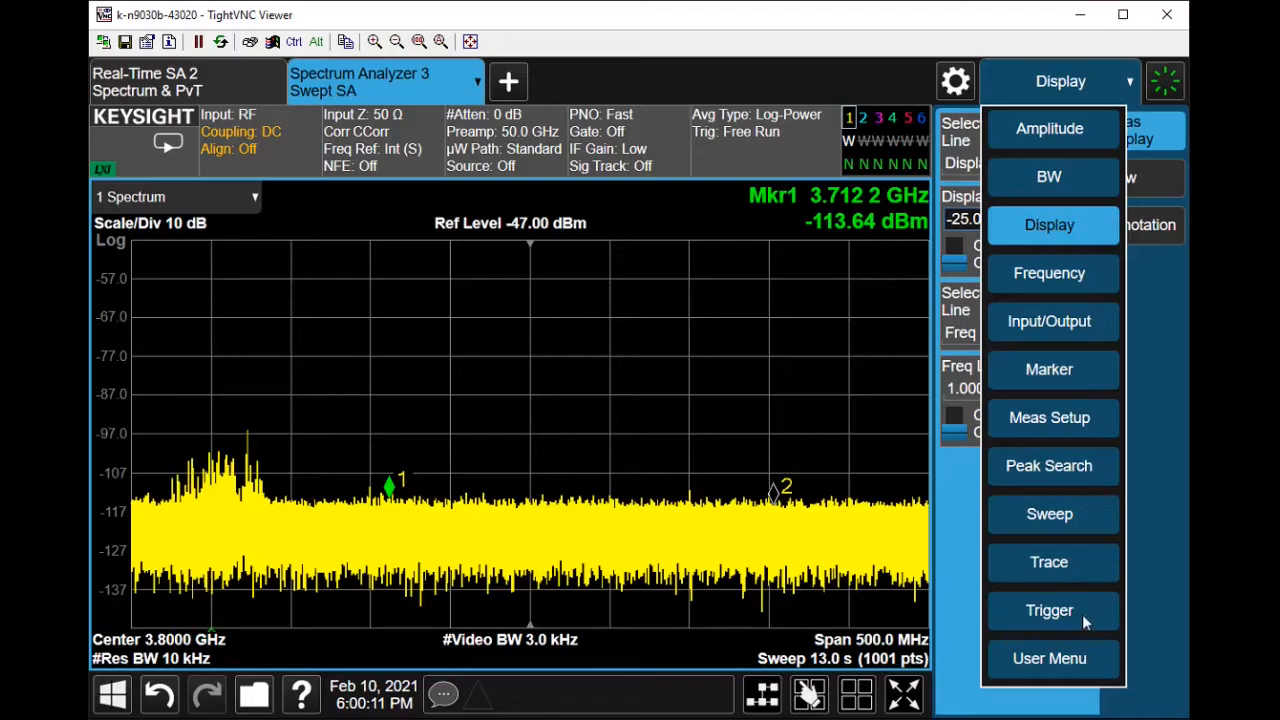
{"action": "left_click", "coordinate": [1048, 368]}
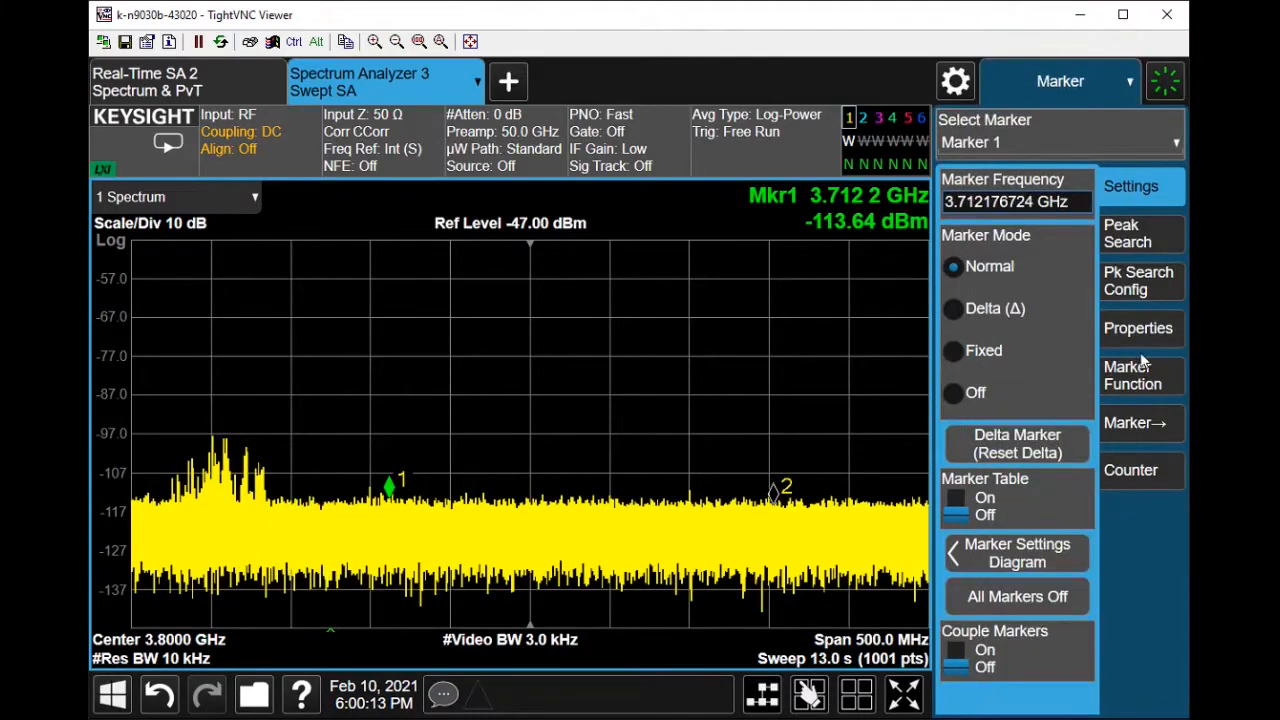
{"action": "left_click", "coordinate": [1132, 376]}
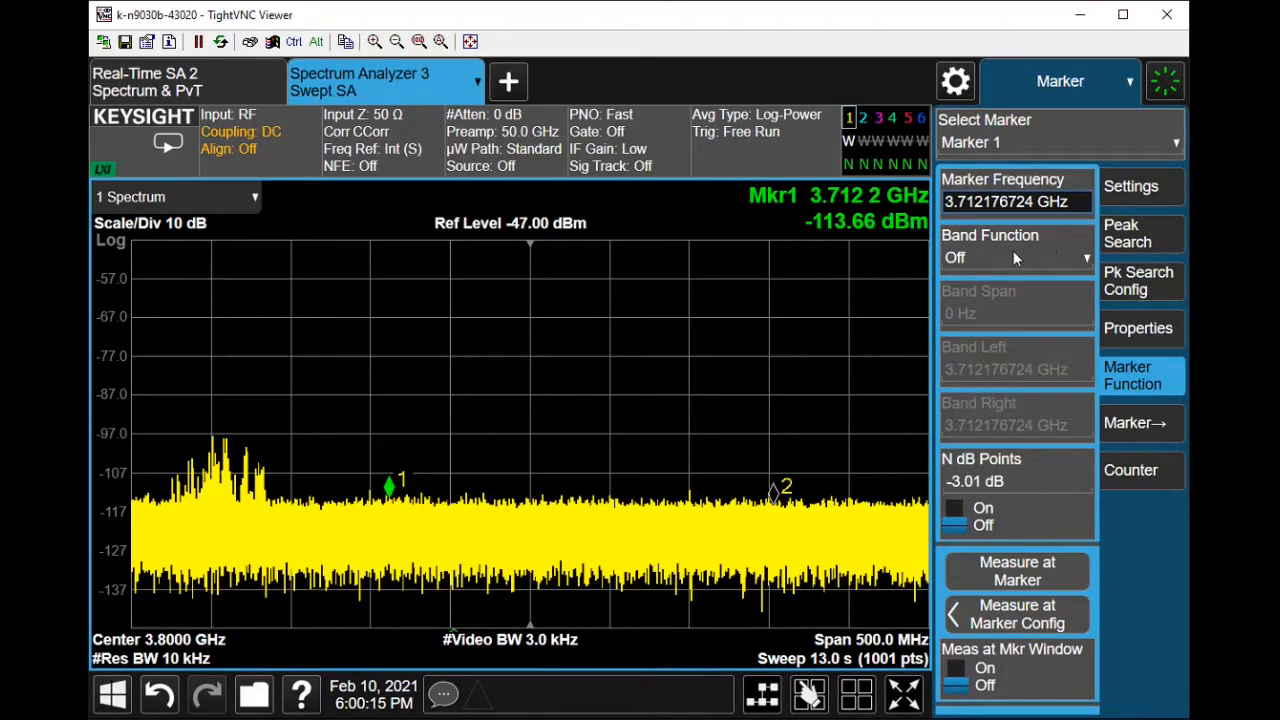
{"action": "left_click", "coordinate": [1016, 256]}
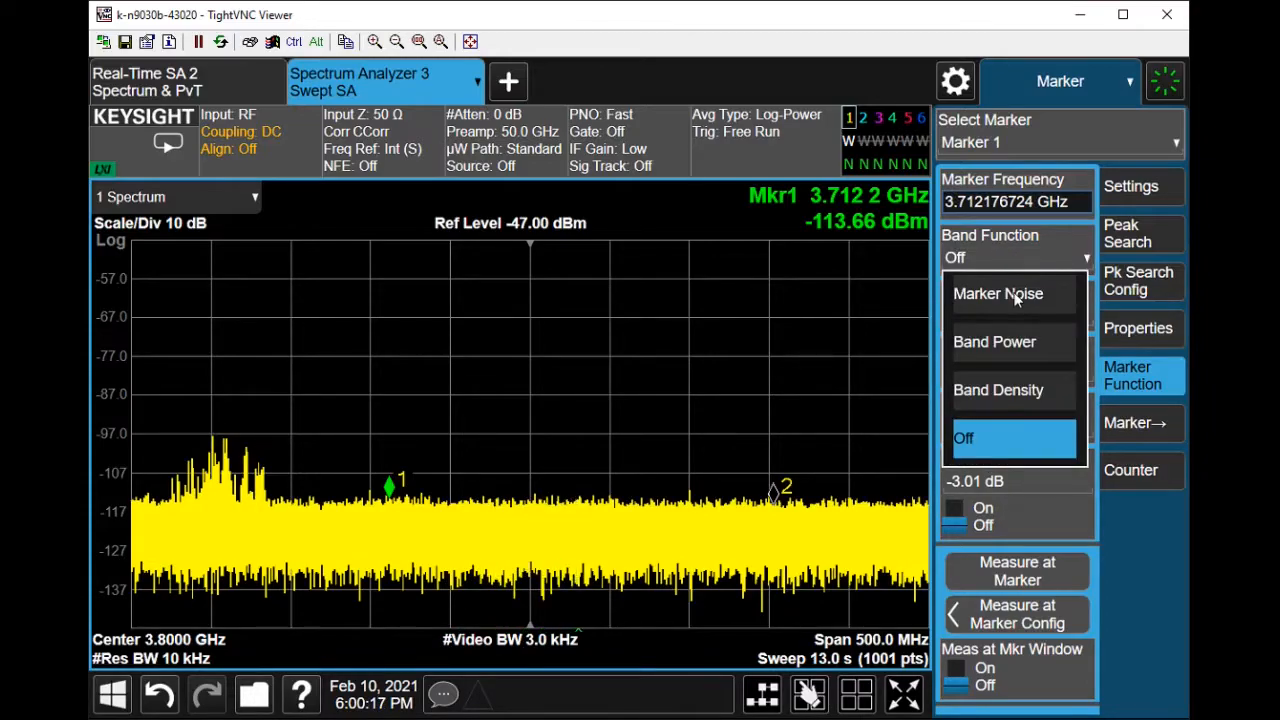
{"action": "left_click", "coordinate": [996, 292]}
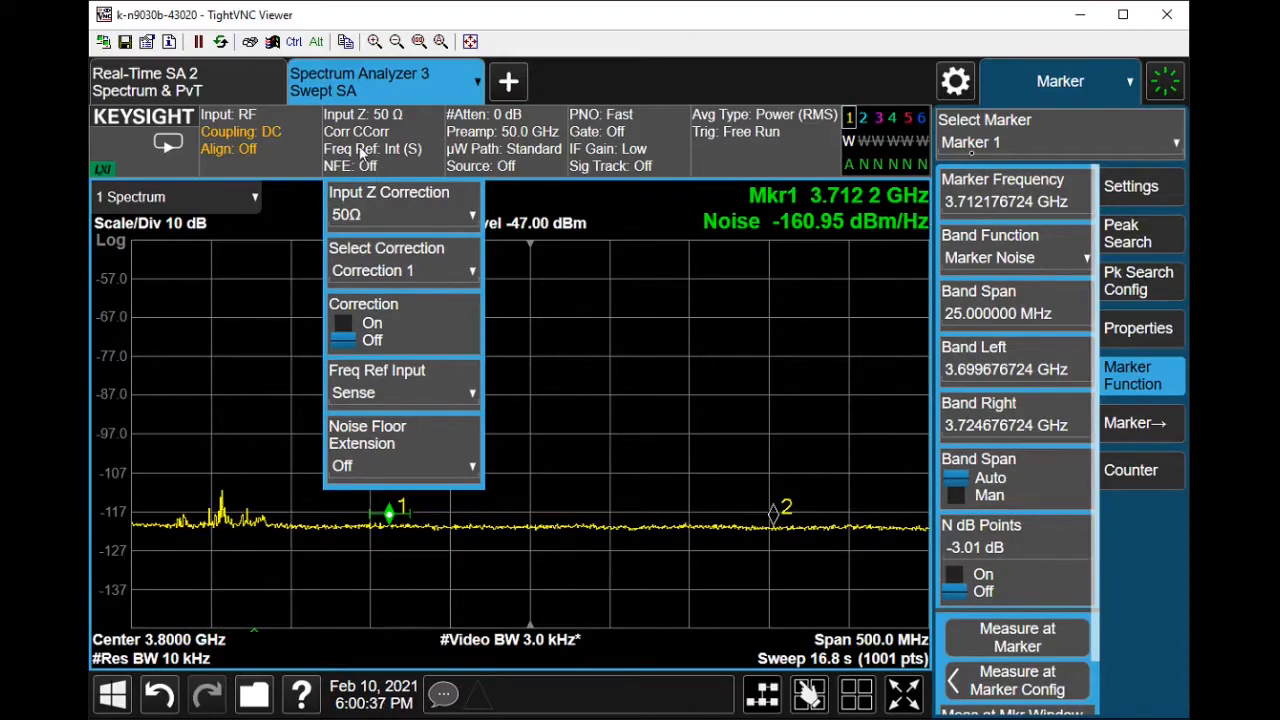
- Set Noise Floor Extension to Adaptive, dropping marker 1's noise reading to about −169.01 dBm/Hz
{"action": "left_click", "coordinate": [400, 466]}
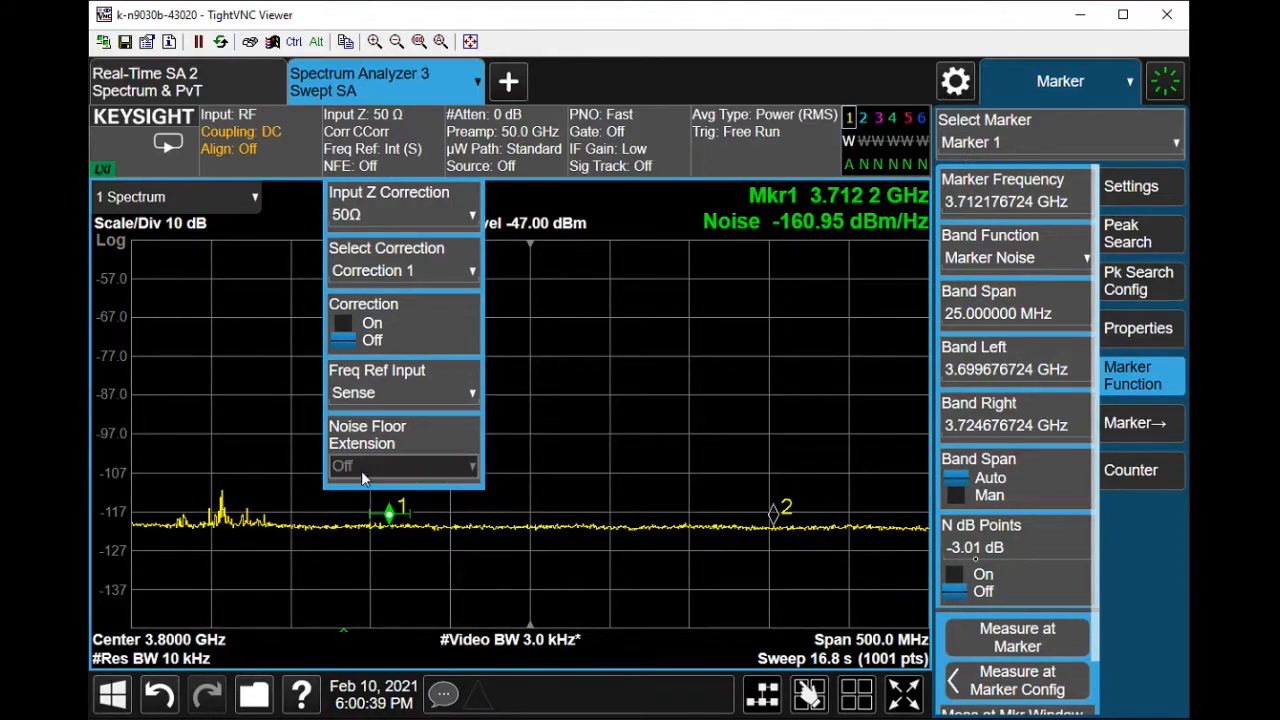
{"action": "left_click", "coordinate": [404, 466]}
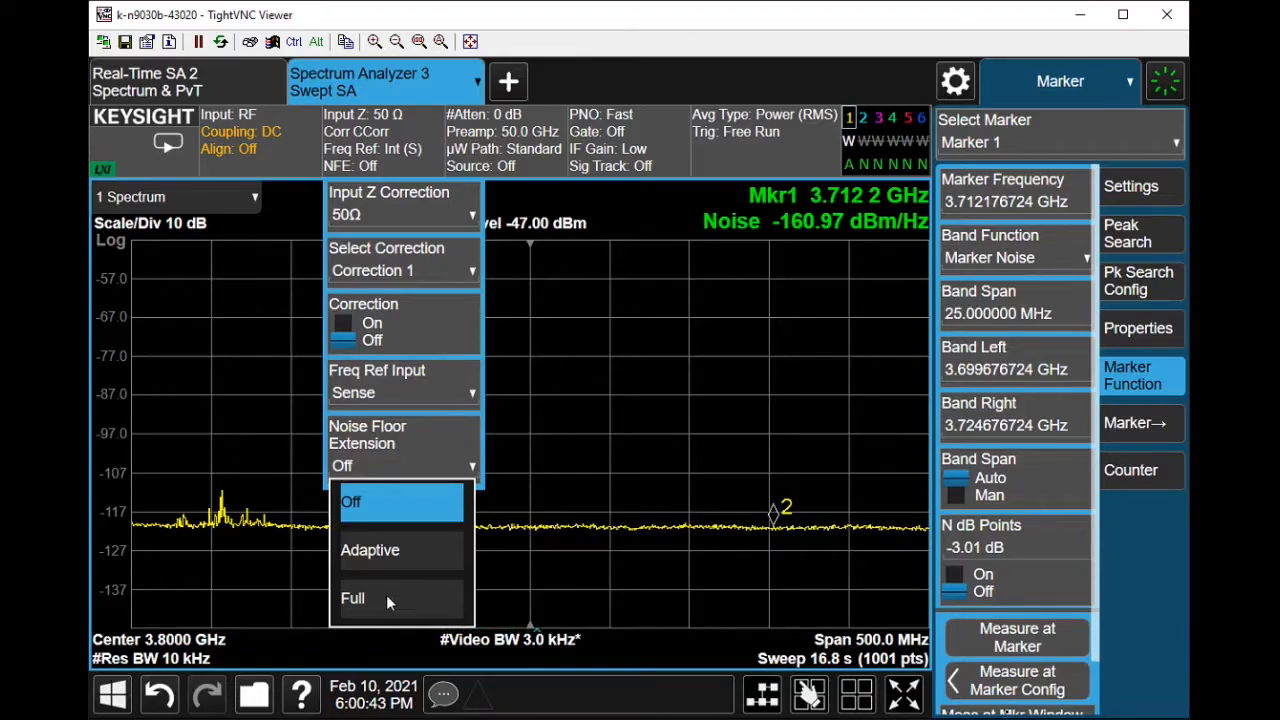
{"action": "left_click", "coordinate": [368, 550]}
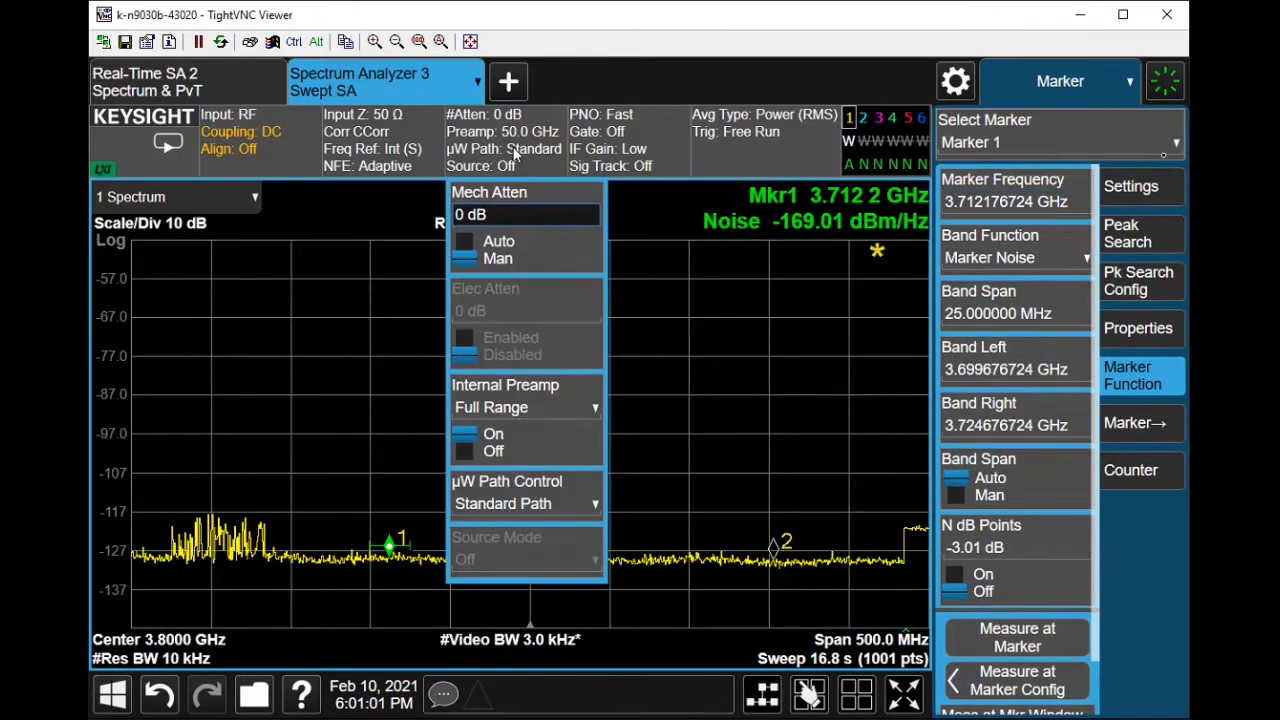
- Set µW Path Control to µW Presel Bypass; marker noise now reads about −166.79 dBm/Hz
{"action": "left_click", "coordinate": [524, 504]}
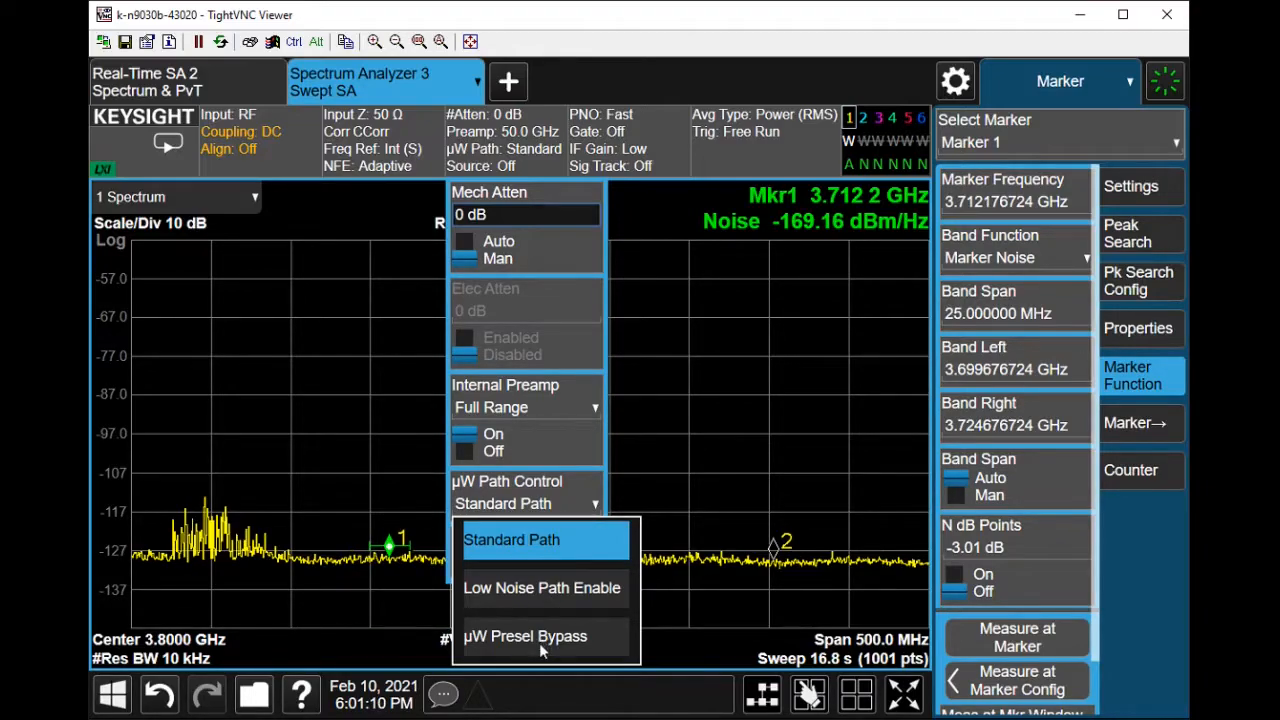
{"action": "left_click", "coordinate": [524, 636]}
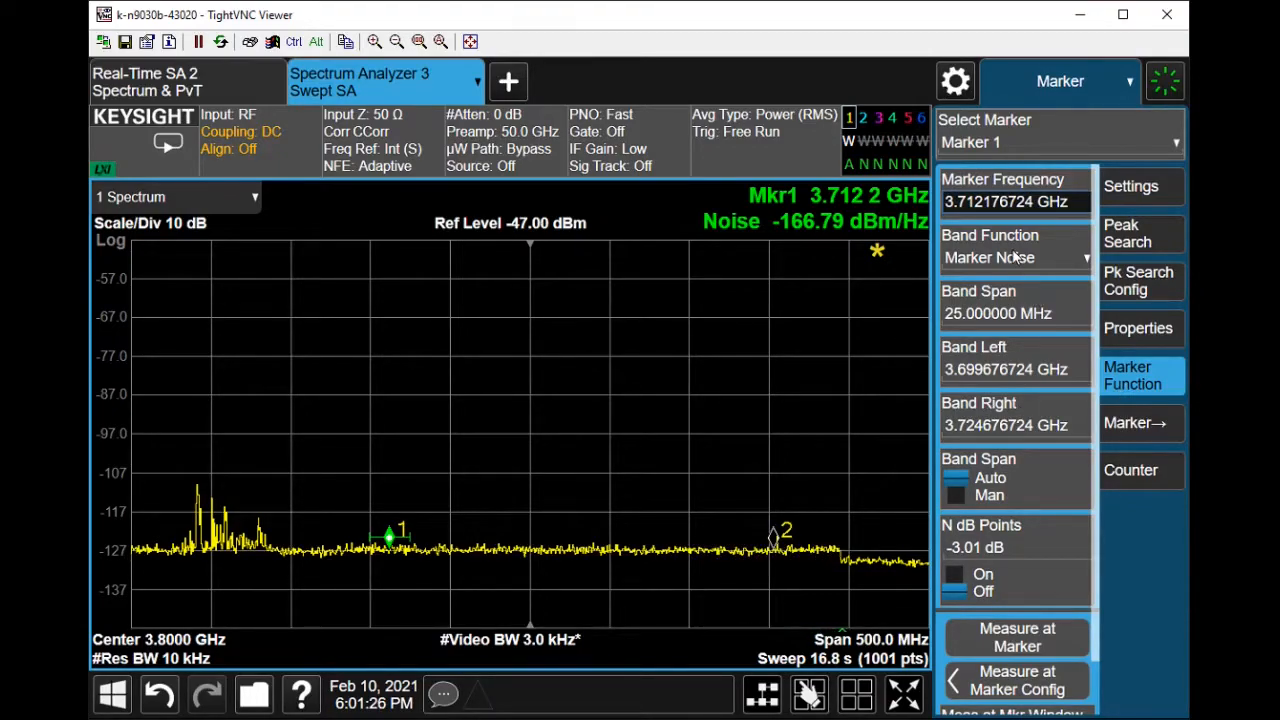
- Turn marker 1's band function Off (−111.54 dBm) and return µW Path Control to Standard Path
{"action": "left_click", "coordinate": [1012, 256]}
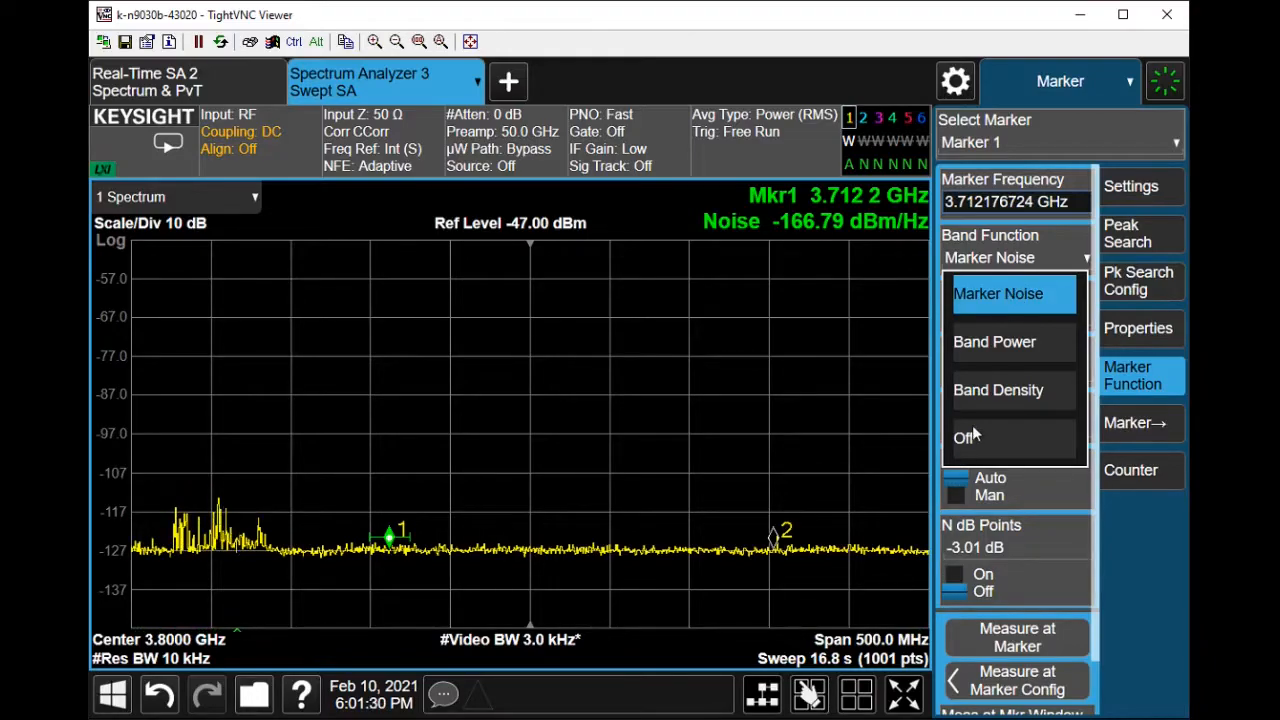
{"action": "left_click", "coordinate": [964, 436]}
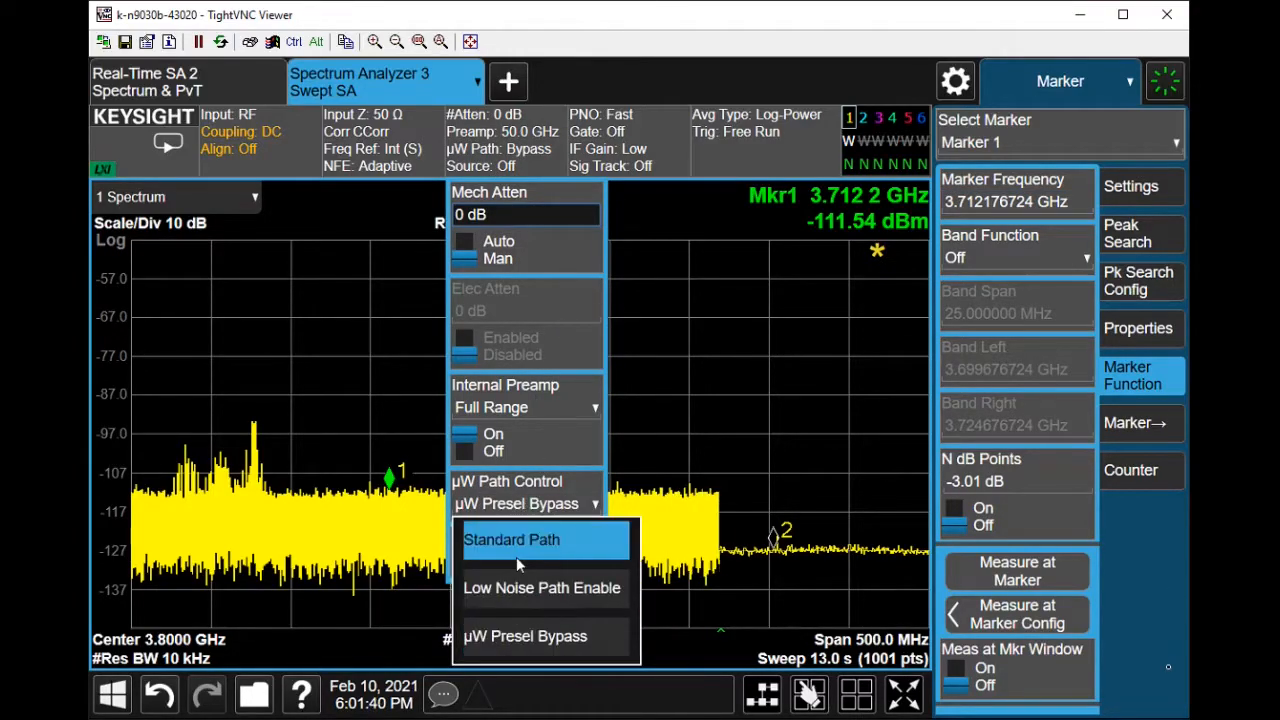
{"action": "left_click", "coordinate": [512, 540]}
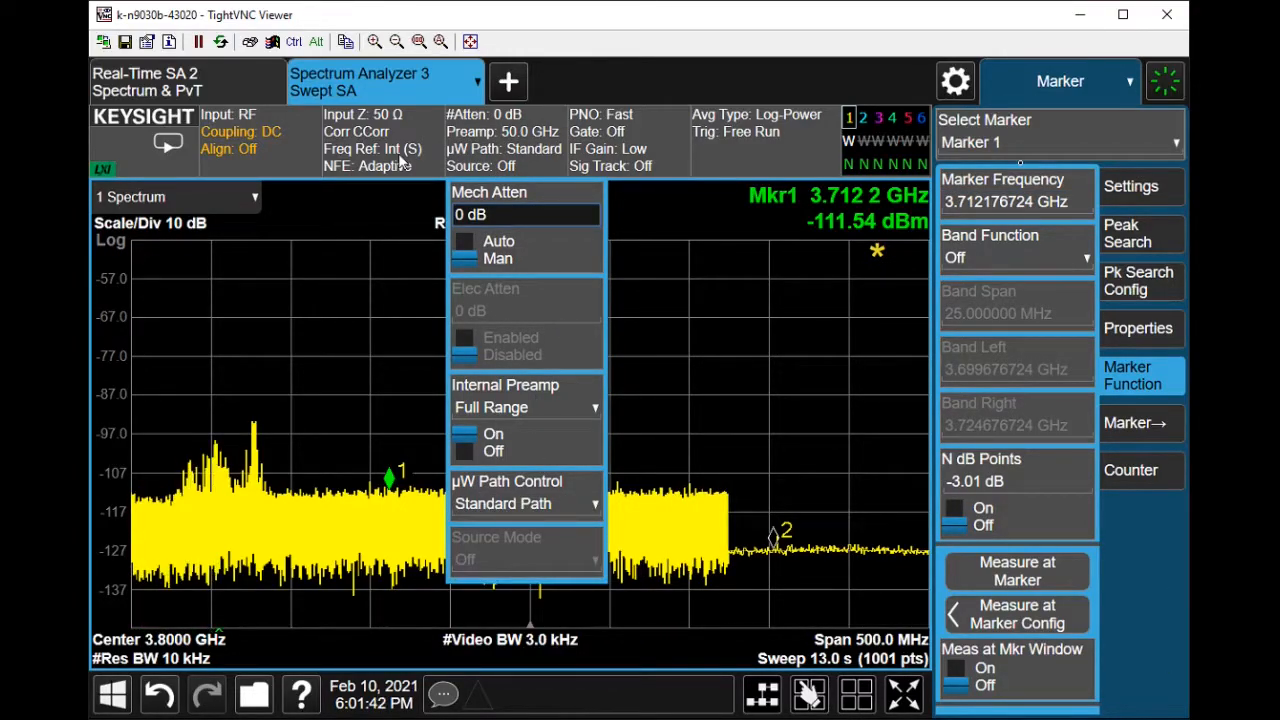